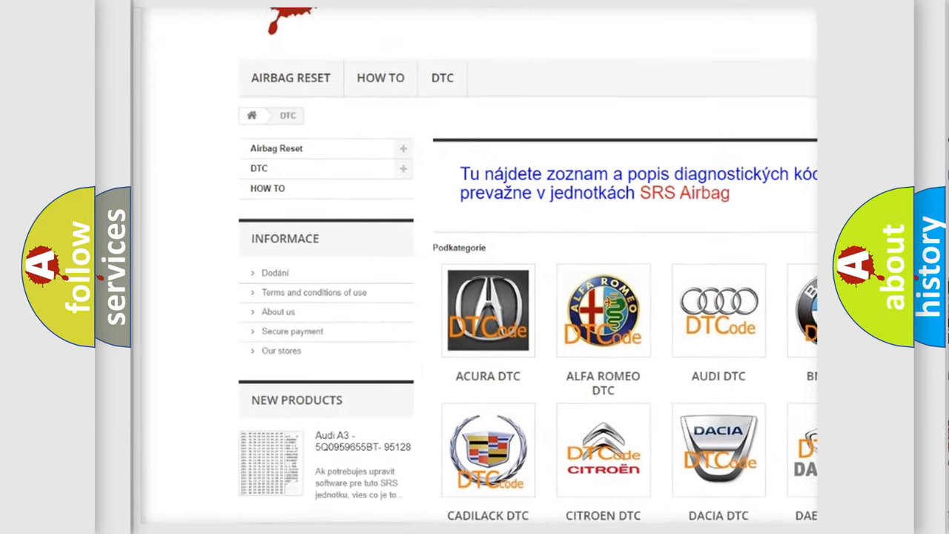
scroll(down, 3)
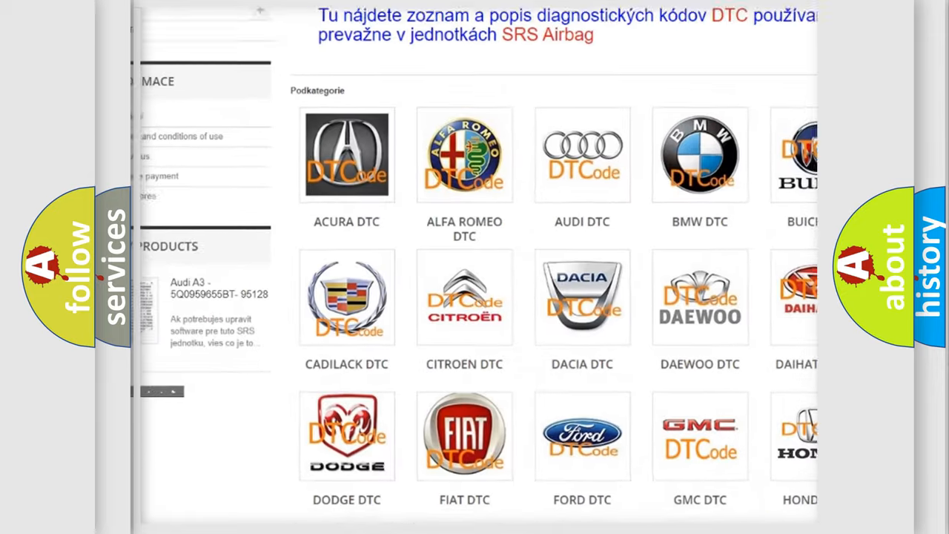
scroll(down, 3)
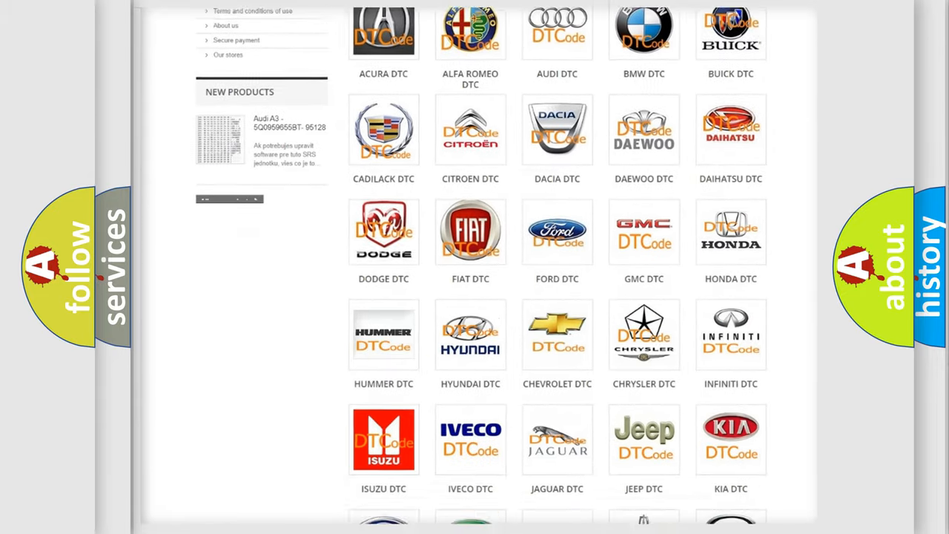
scroll(down, 3)
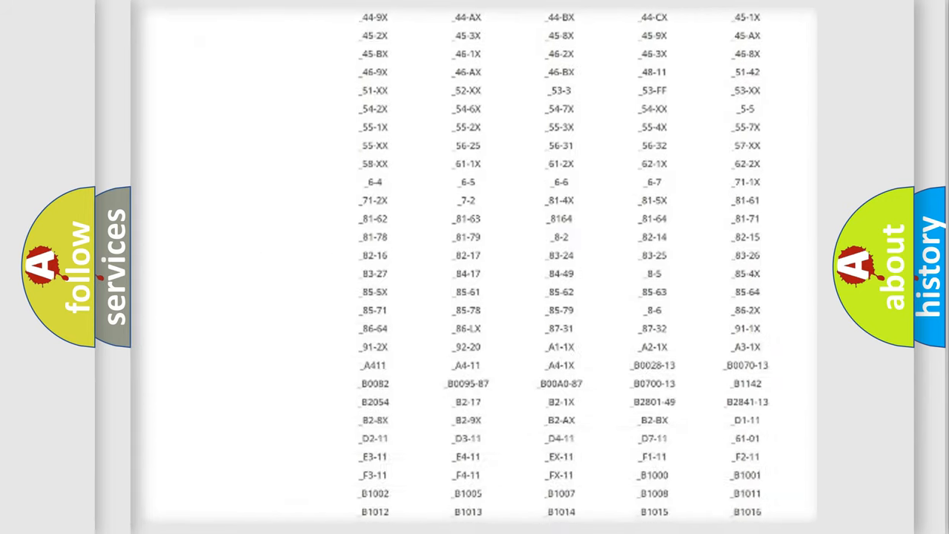
scroll(down, 3)
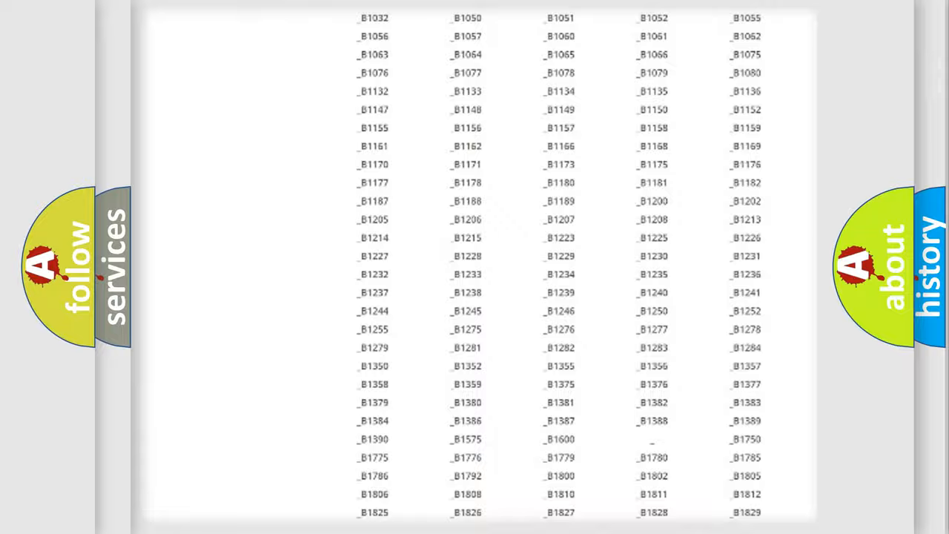